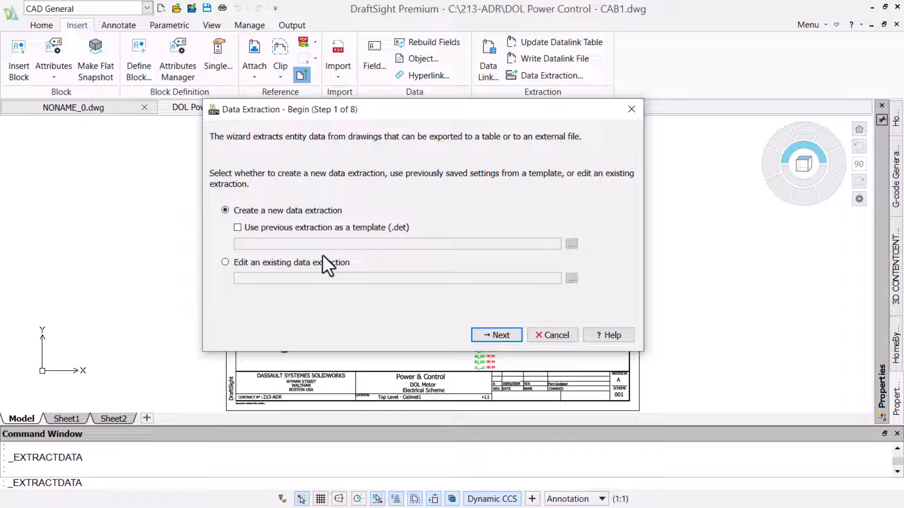
- Edit the existing DraftSight Base.det extraction and continue to the data source step
left_click(225, 263)
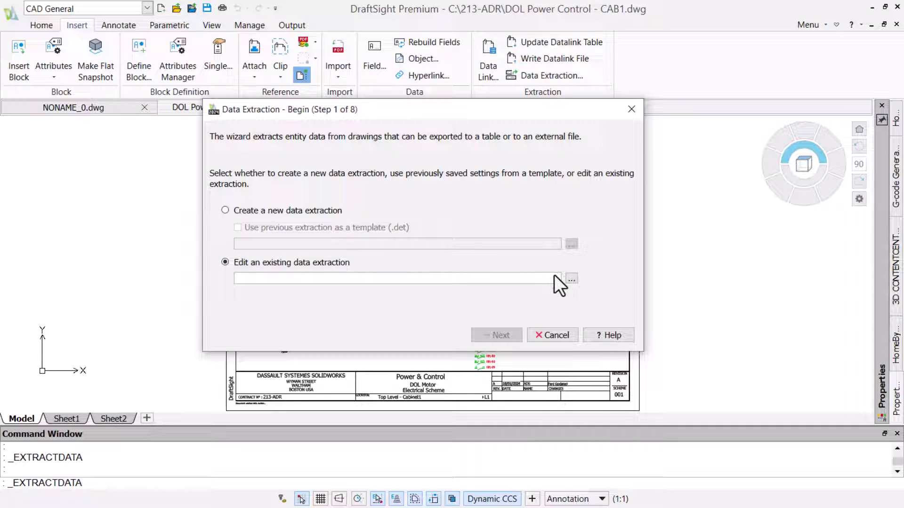
left_click(570, 279)
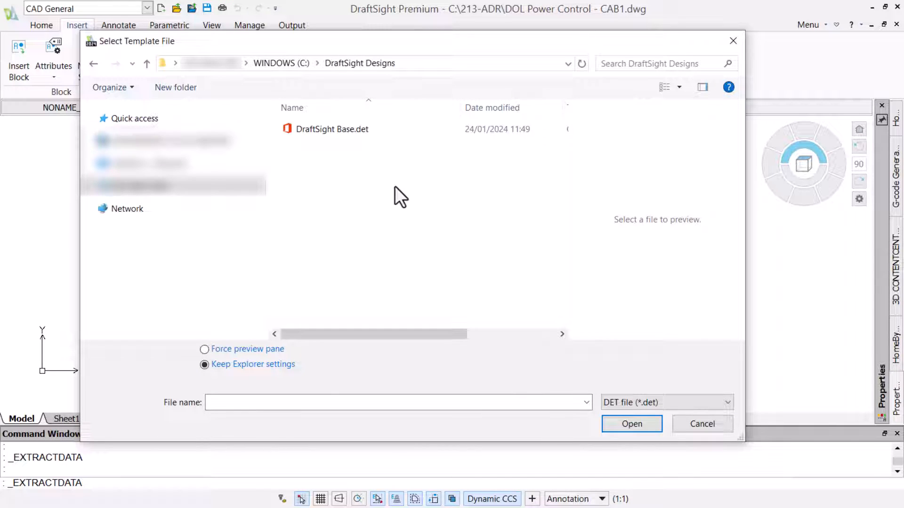
left_click(631, 424)
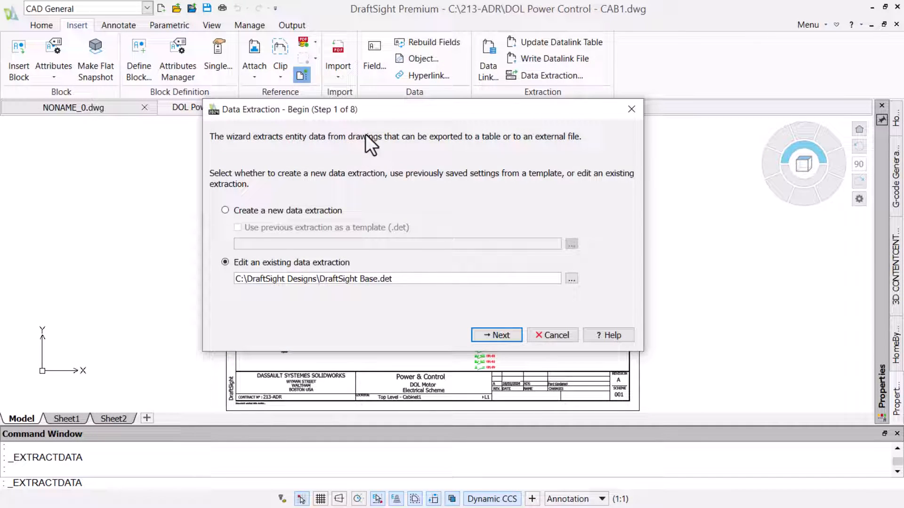
left_click(496, 336)
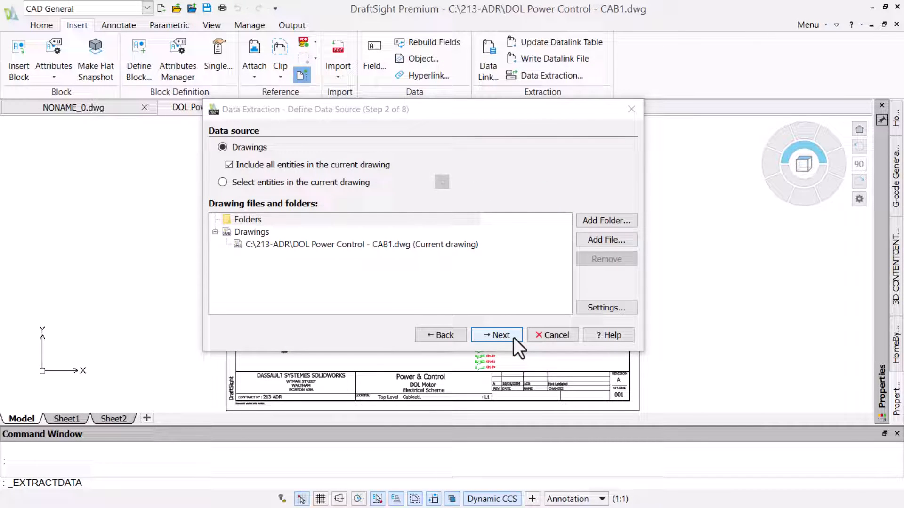
mouse_move(605, 221)
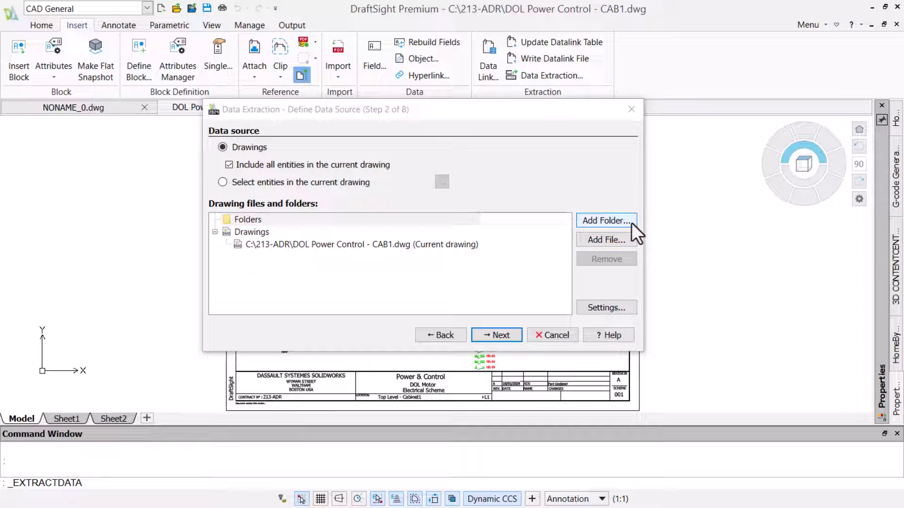
- Add folder C:\213-ADR as source, auto-including *.DWG drawings and excluding subfolders
left_click(605, 221)
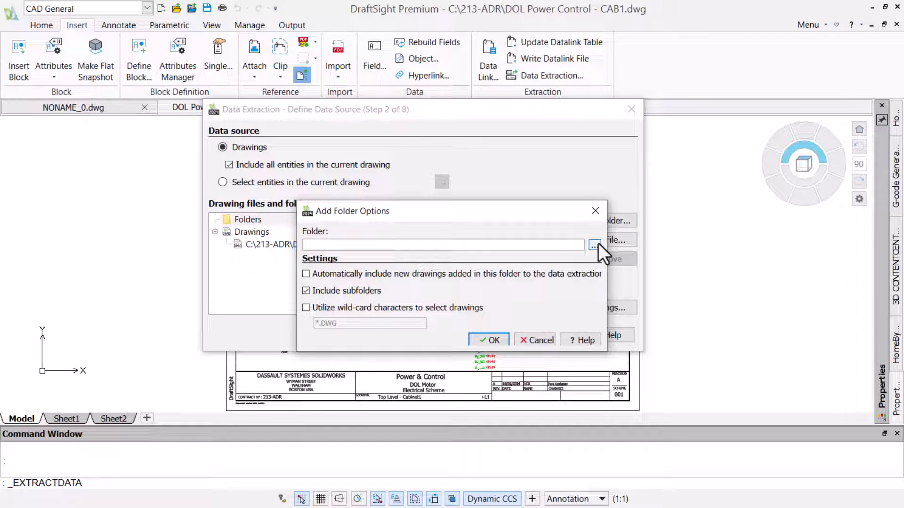
left_click(594, 245)
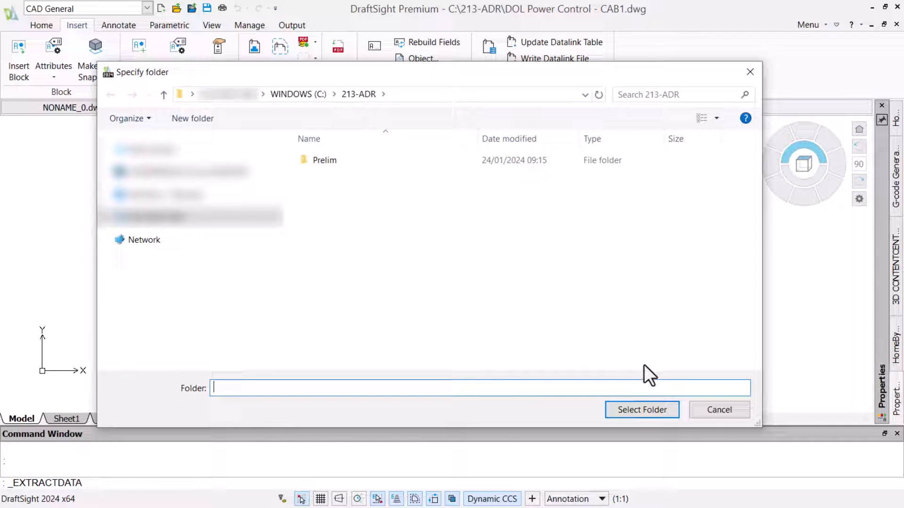
left_click(641, 409)
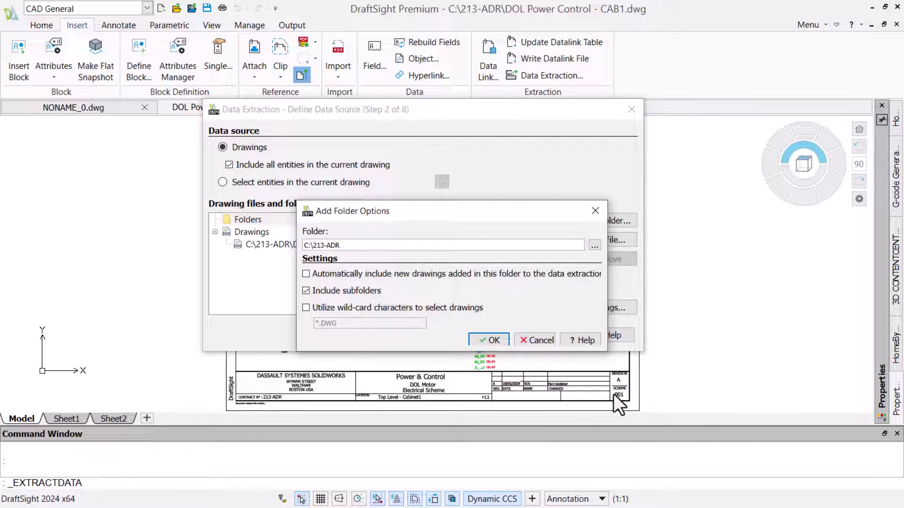
left_click(306, 273)
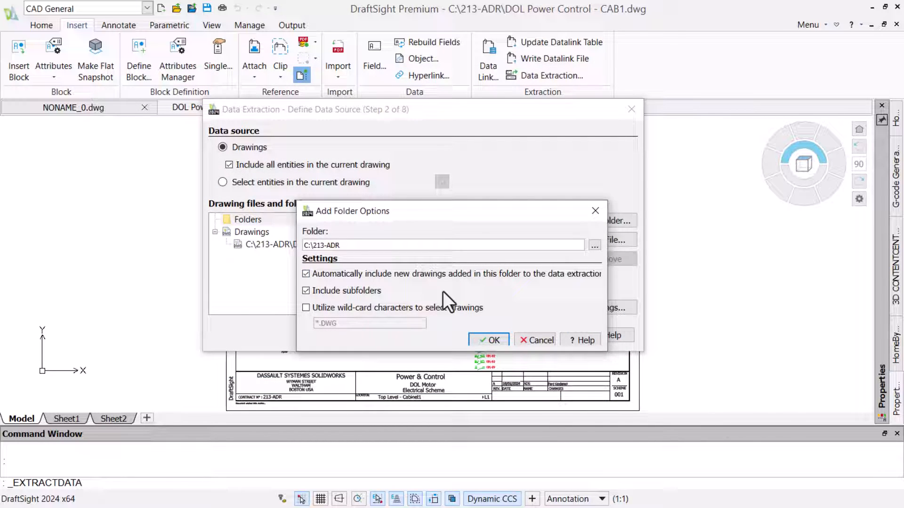
left_click(306, 290)
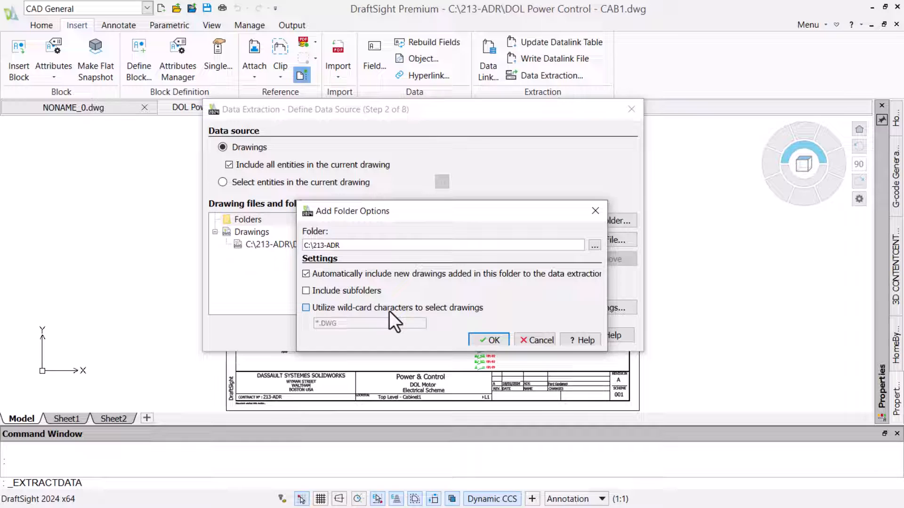
left_click(306, 307)
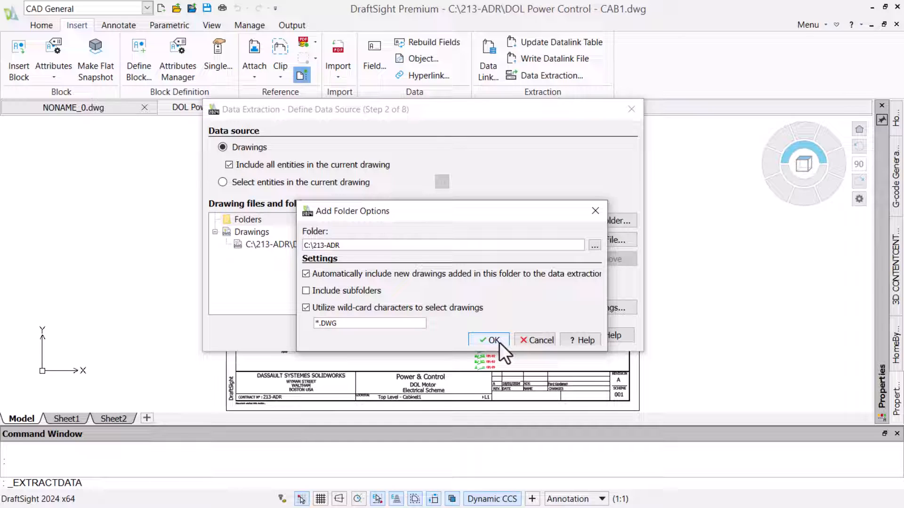
left_click(493, 340)
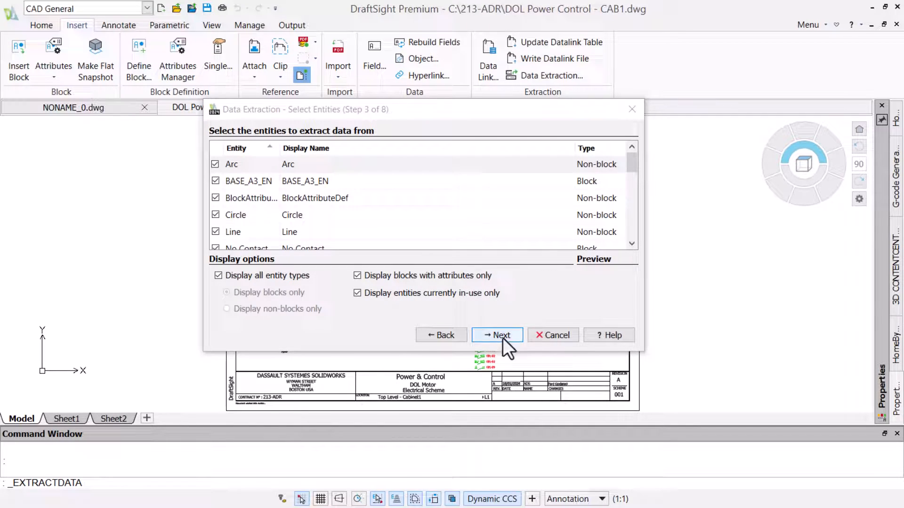
- Extract blocks only, including unused ones, with BASE_A3_EN excluded, and continue to properties
left_click(226, 291)
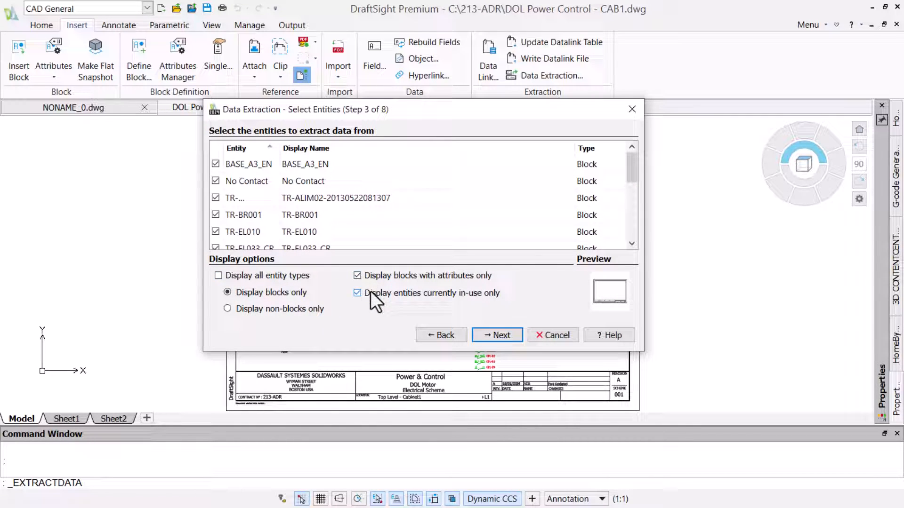
left_click(357, 293)
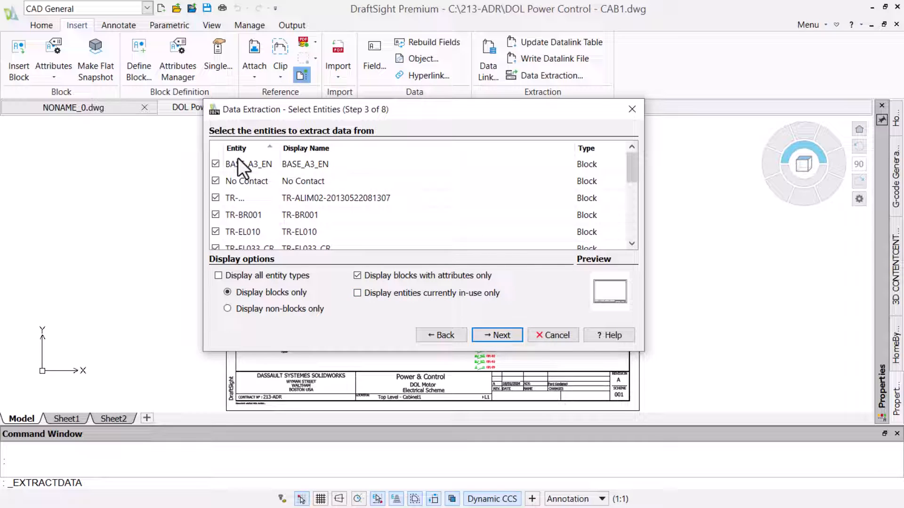
left_click(215, 164)
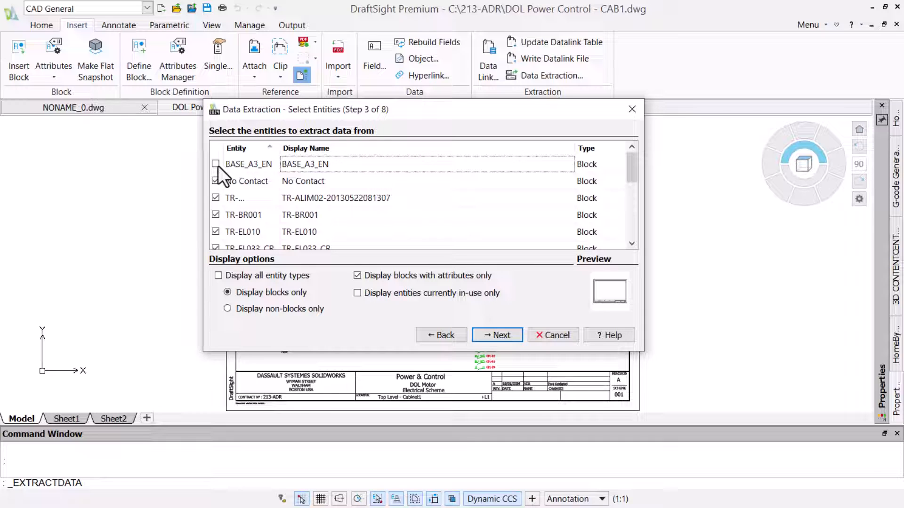
left_click(215, 164)
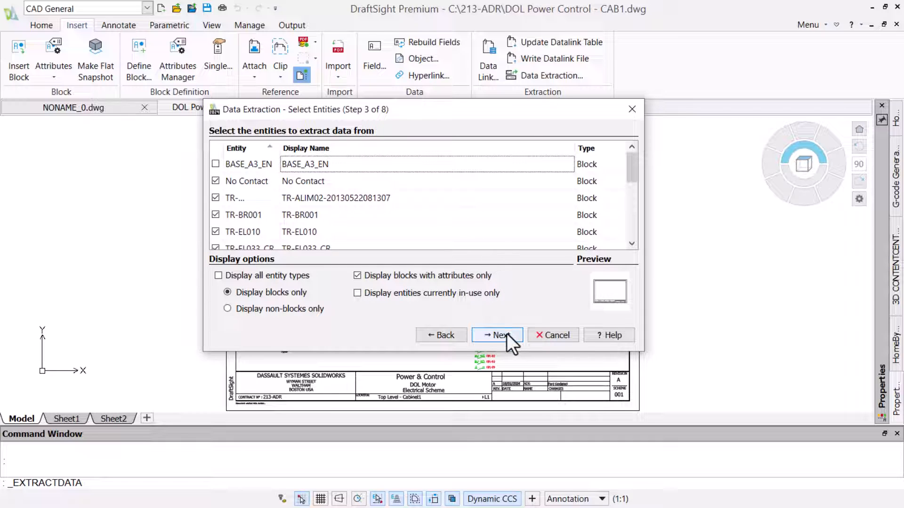
left_click(497, 335)
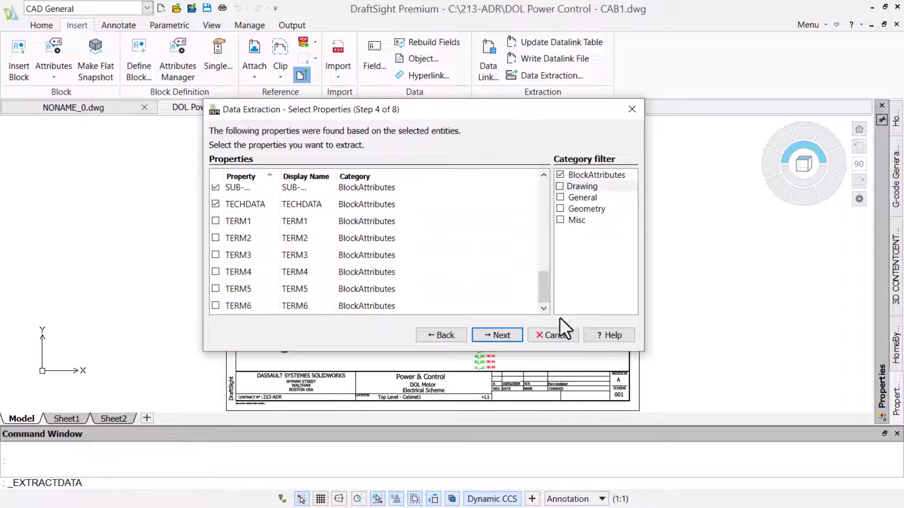
- Keep refine-data and table style defaults, enable CSV file output alongside the Parts List table
left_click(496, 335)
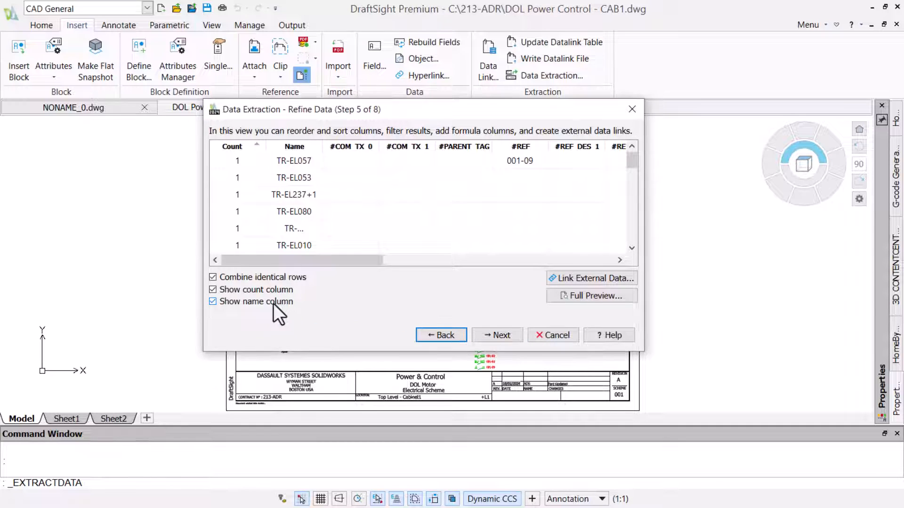
left_click(497, 336)
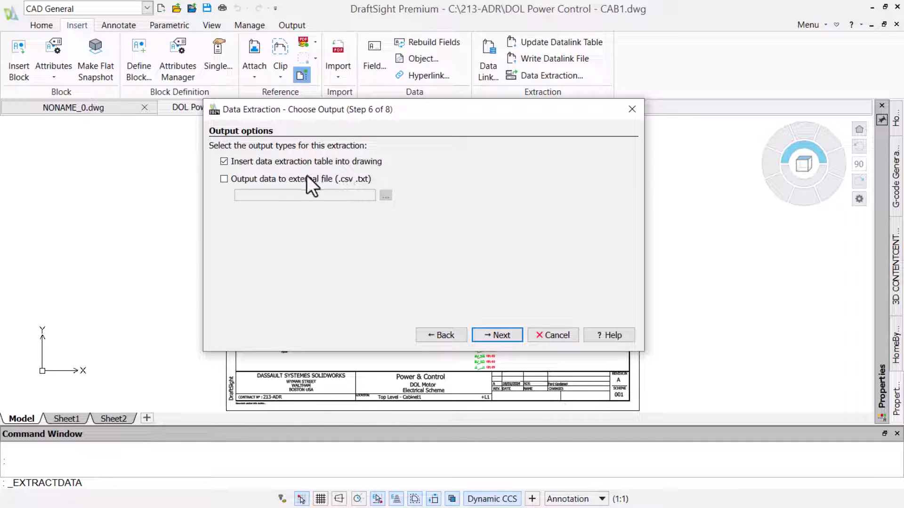
left_click(224, 179)
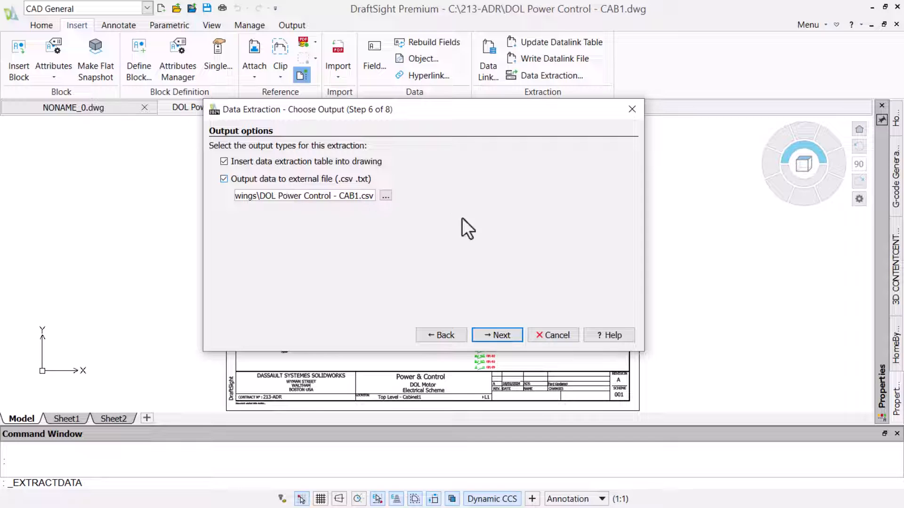
left_click(496, 335)
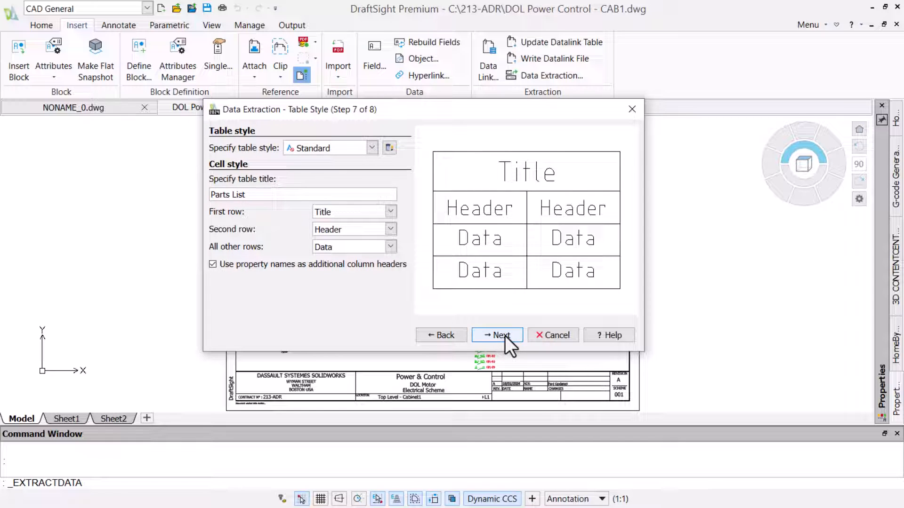
left_click(497, 335)
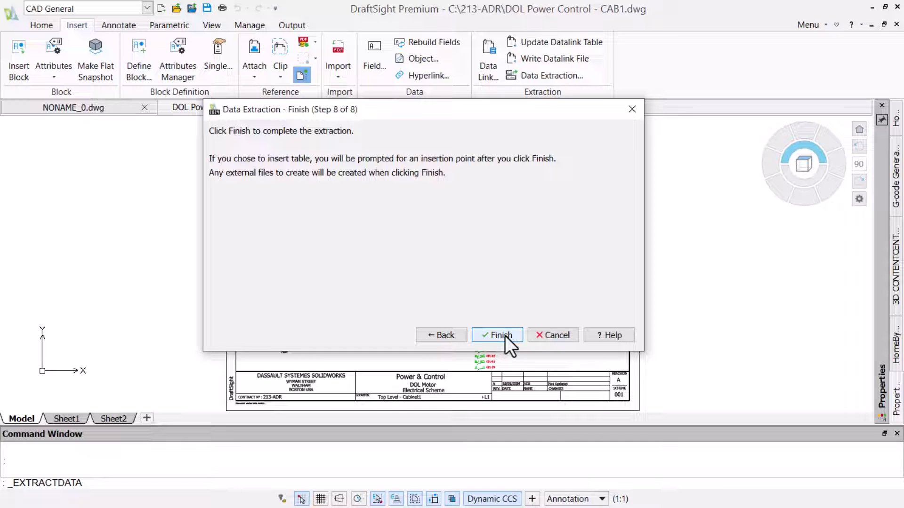